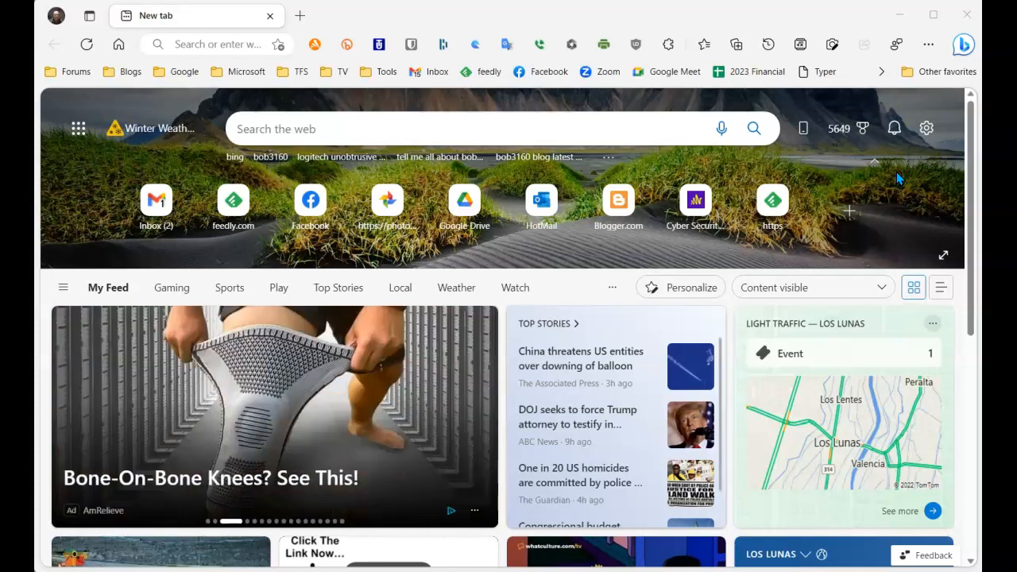
Open the Bing Discover sidebar from Edge's top-right toolbar button
{"action": "left_click", "coordinate": [960, 43]}
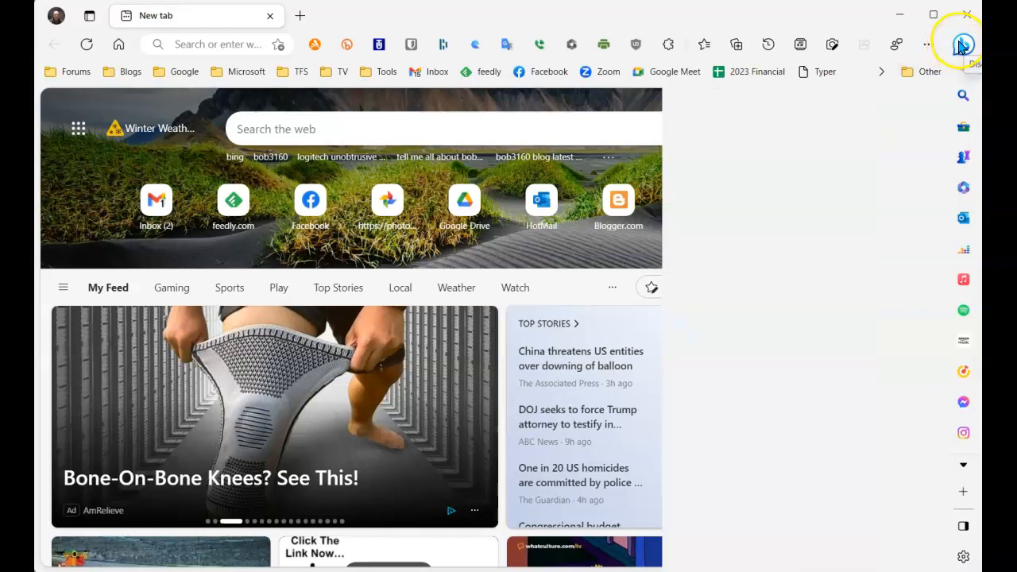
Show the Bing chat panel in the Discover sidebar with its welcome prompt
{"action": "left_click", "coordinate": [961, 44]}
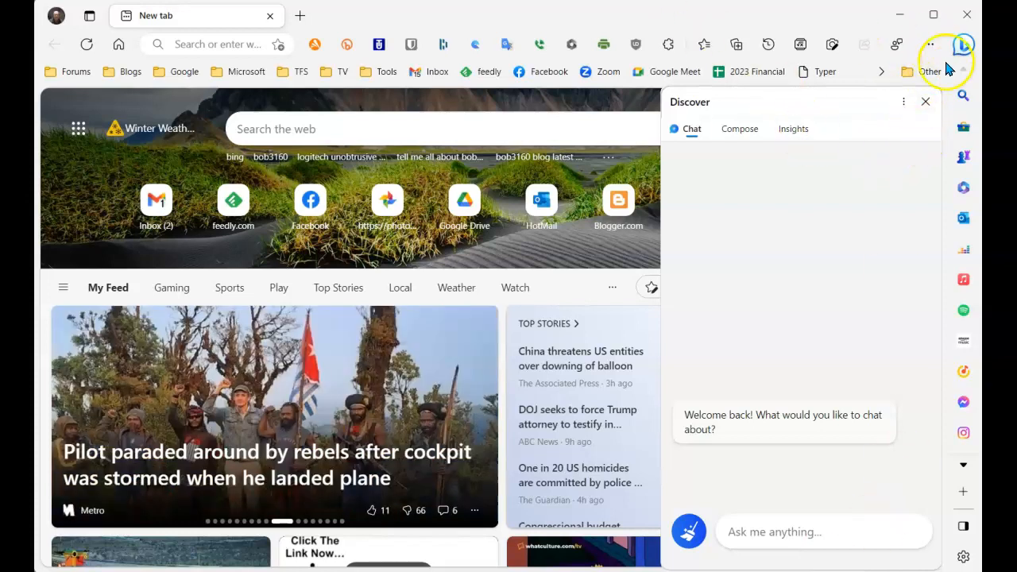
Close Edge's Discover chat pane
{"action": "left_click", "coordinate": [924, 101]}
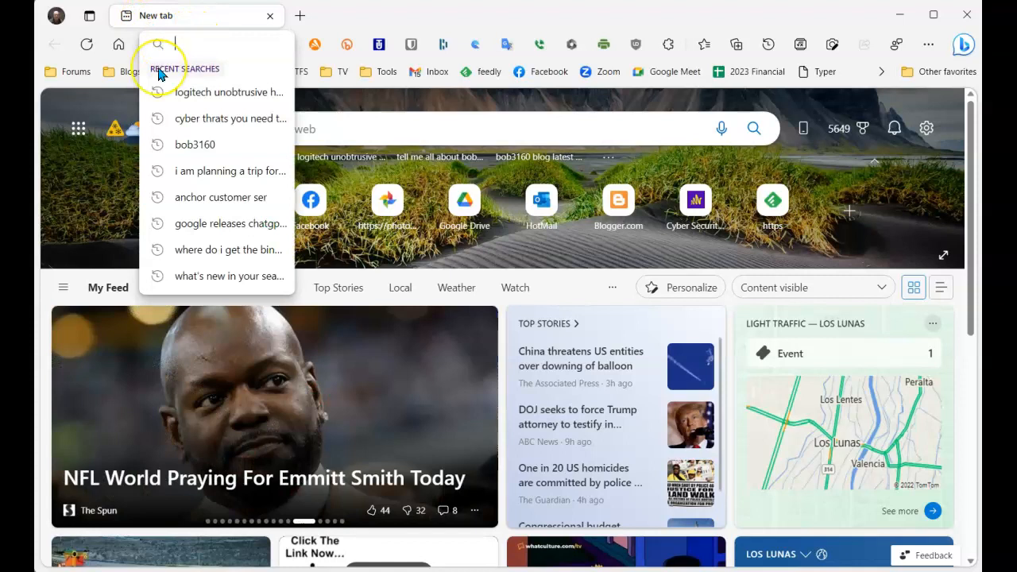
{"action": "mouse_move", "coordinate": [209, 56]}
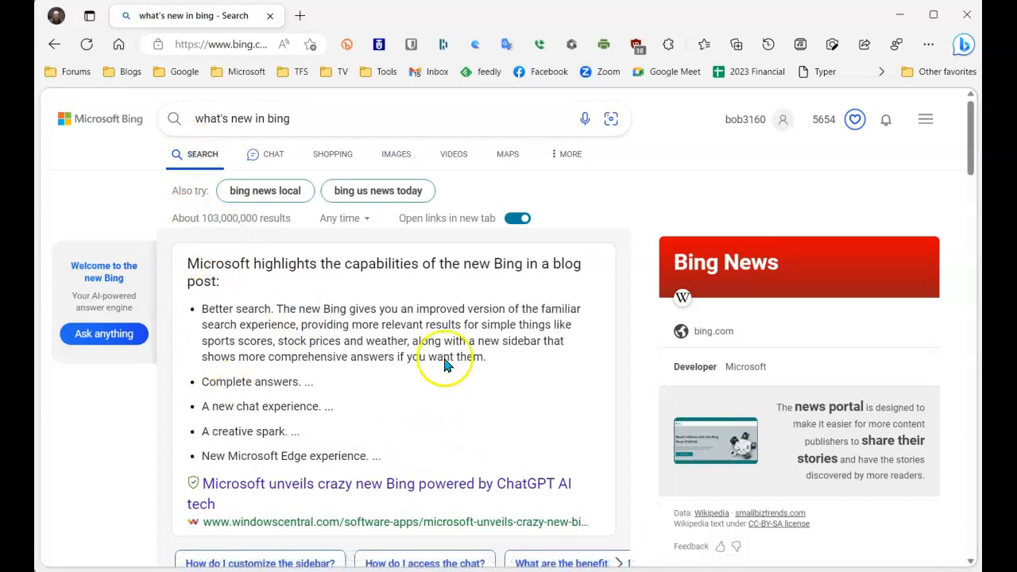
{"action": "mouse_move", "coordinate": [307, 353]}
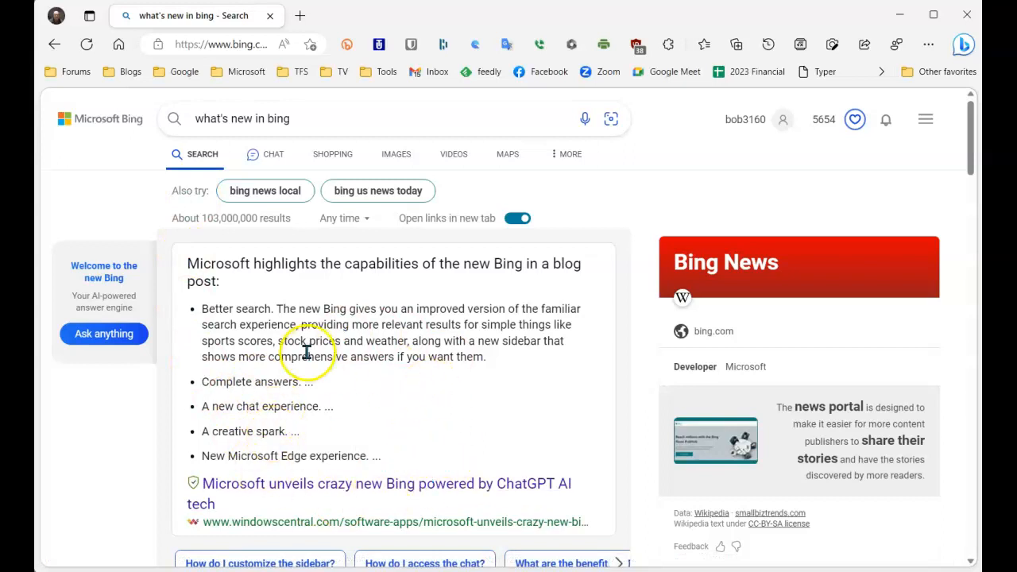
{"action": "mouse_move", "coordinate": [274, 161]}
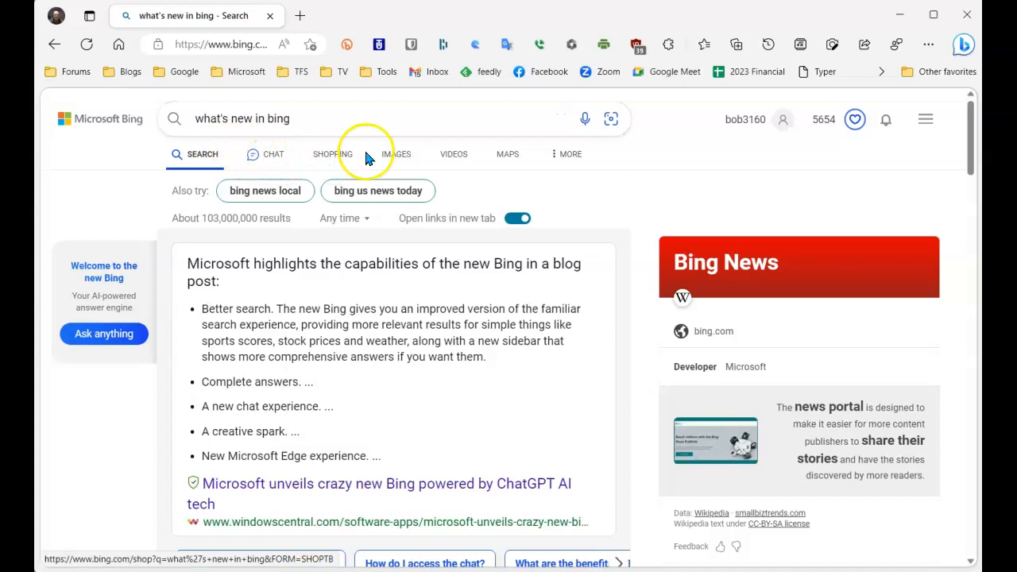
{"action": "mouse_move", "coordinate": [454, 159]}
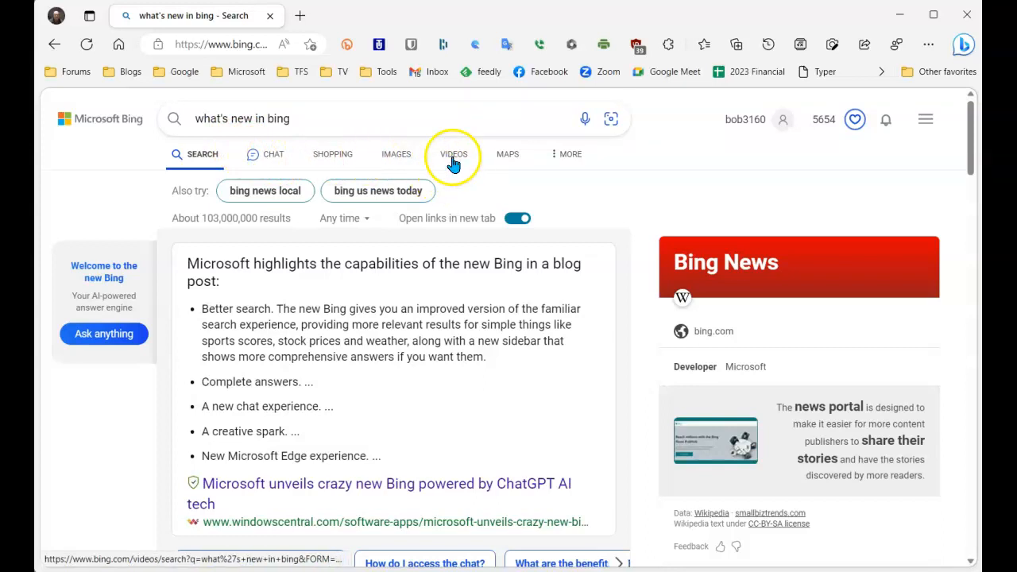
Browse Bing's More and Chat categories, then open Chrome's Settings page
{"action": "left_click", "coordinate": [564, 154]}
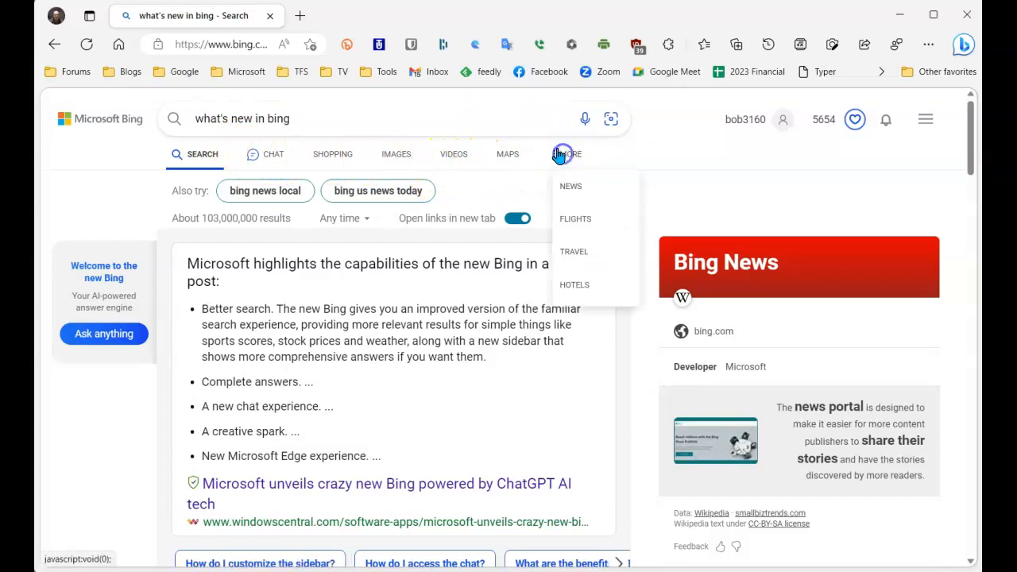
{"action": "mouse_move", "coordinate": [273, 165]}
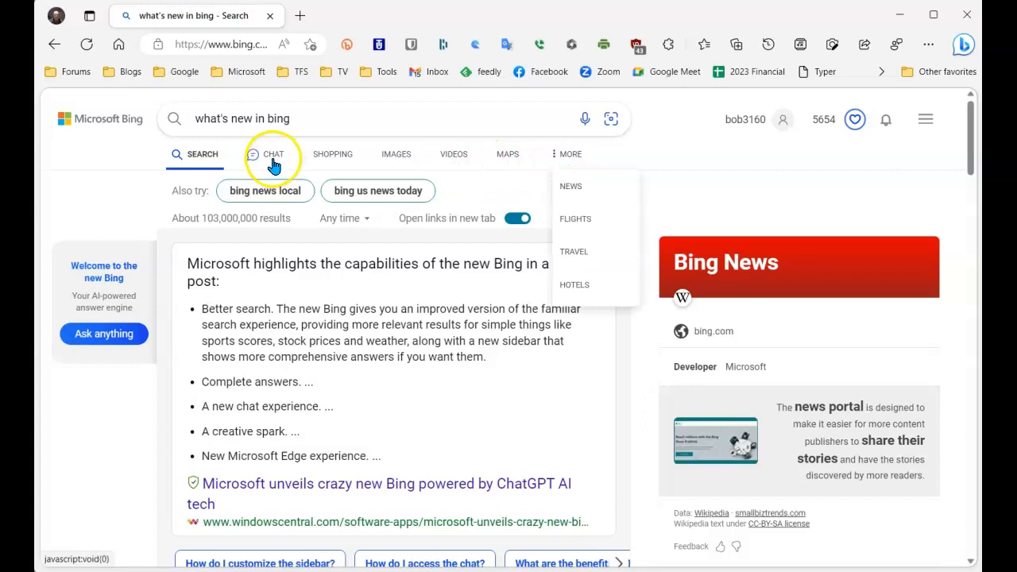
{"action": "left_click", "coordinate": [272, 153]}
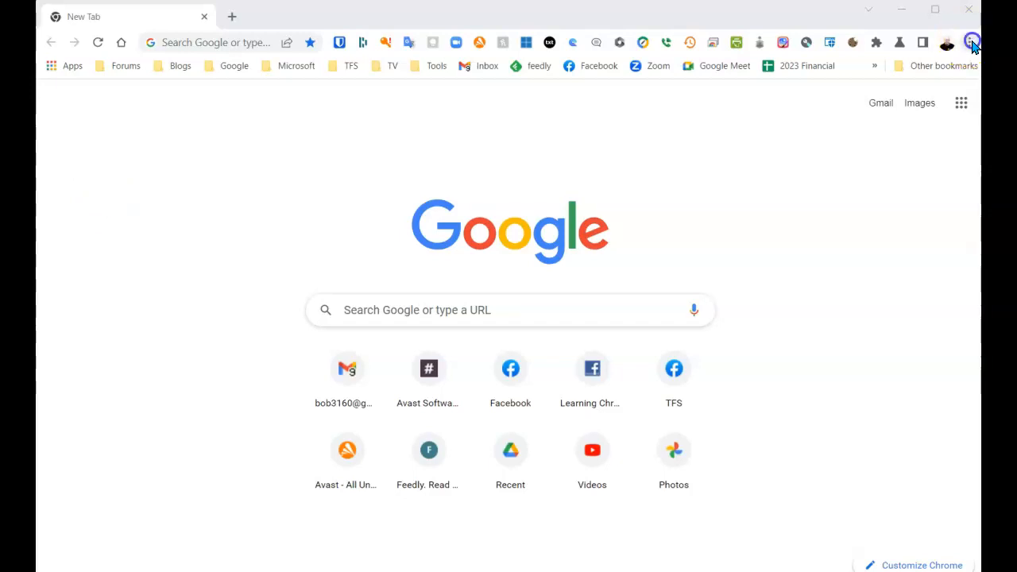
{"action": "left_click", "coordinate": [970, 42]}
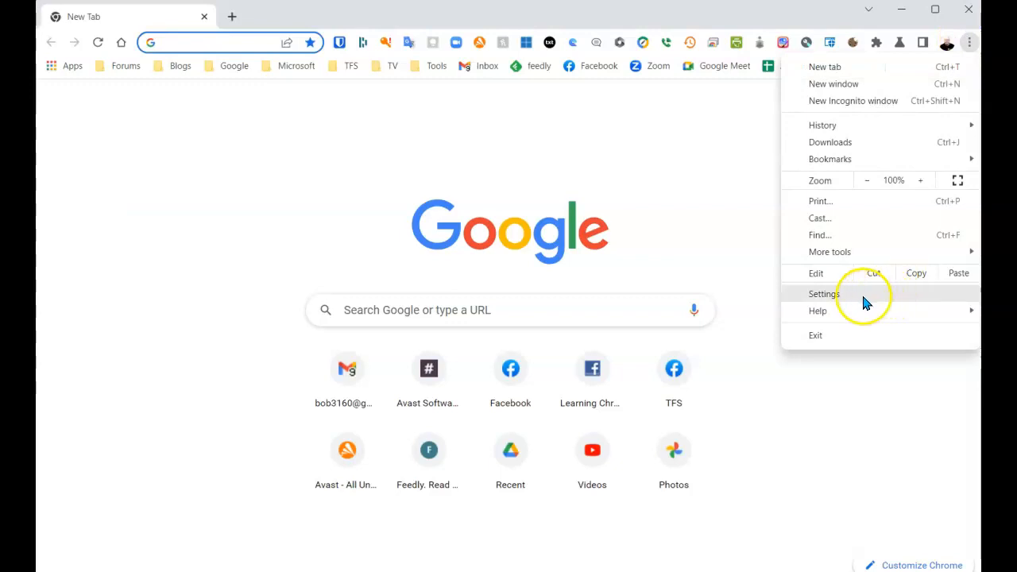
{"action": "left_click", "coordinate": [823, 293]}
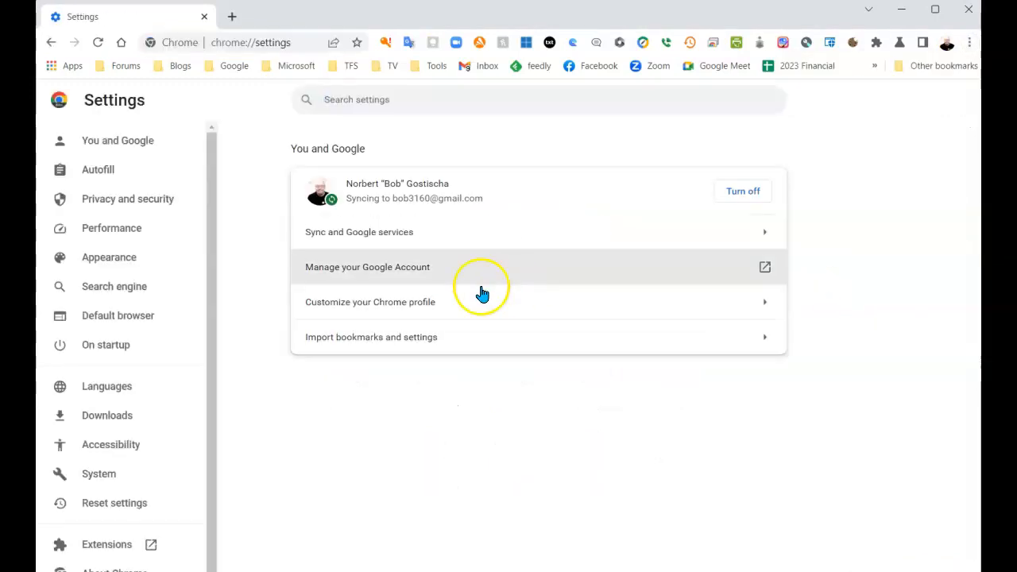
{"action": "mouse_move", "coordinate": [101, 286]}
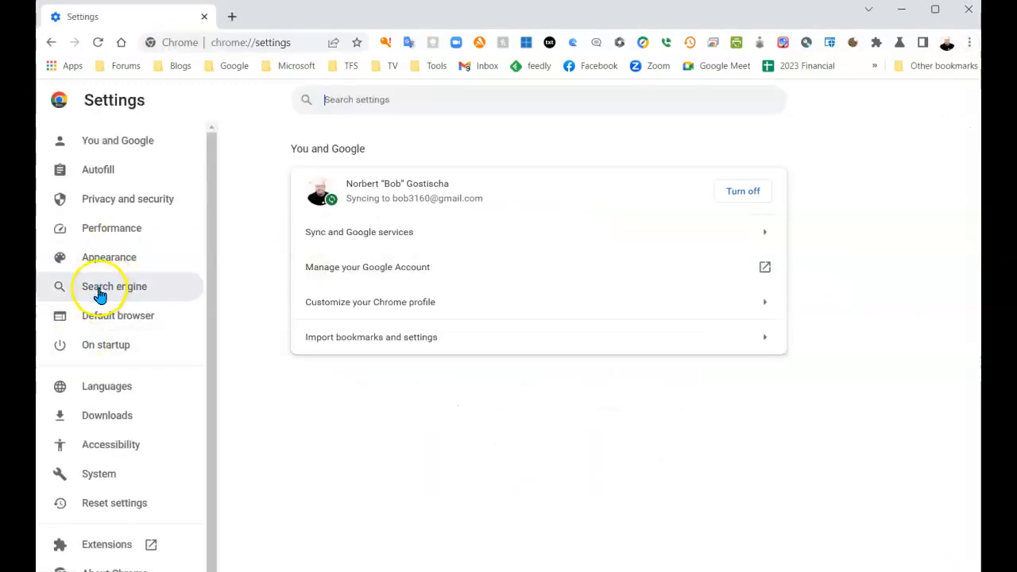
Switch Chrome's default search engine to Bing, back to Google, and open a new tab
{"action": "left_click", "coordinate": [114, 286]}
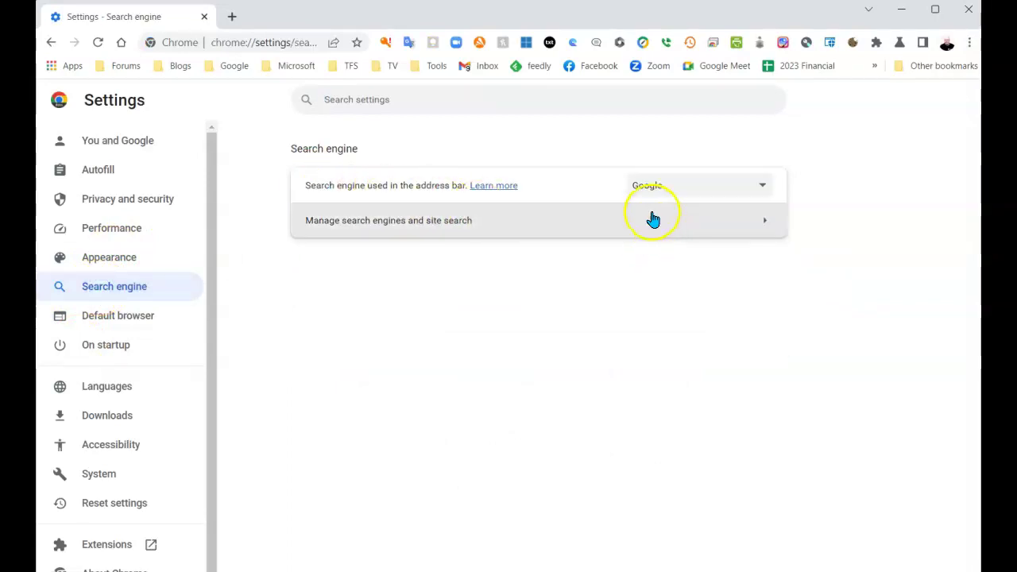
{"action": "mouse_move", "coordinate": [613, 194]}
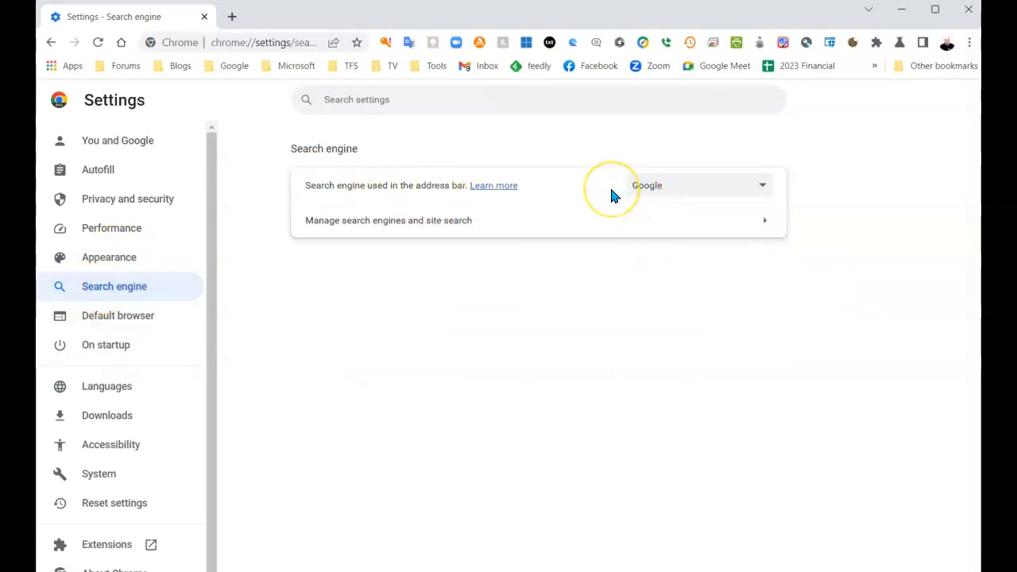
{"action": "mouse_move", "coordinate": [765, 191]}
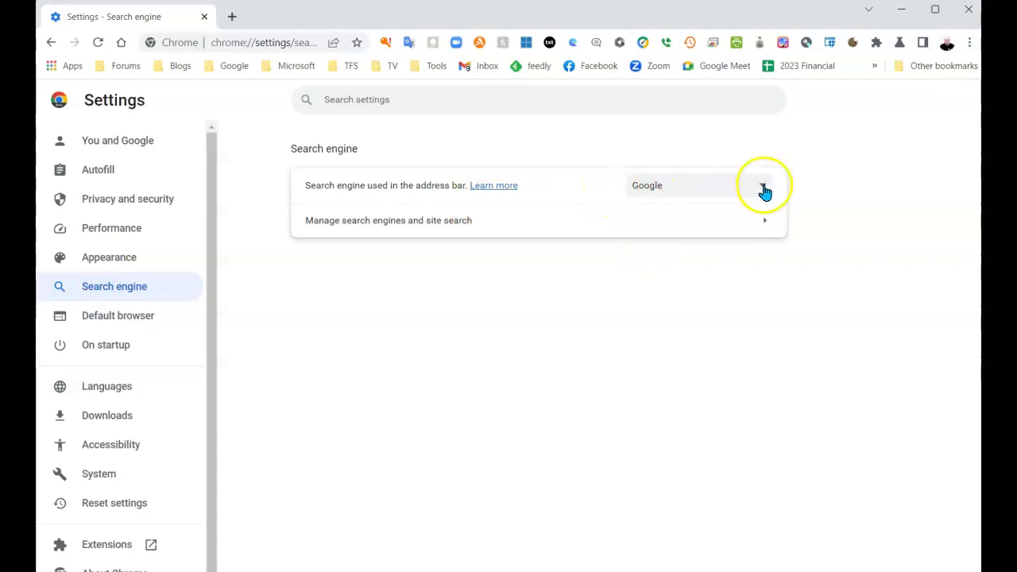
{"action": "left_click", "coordinate": [761, 185]}
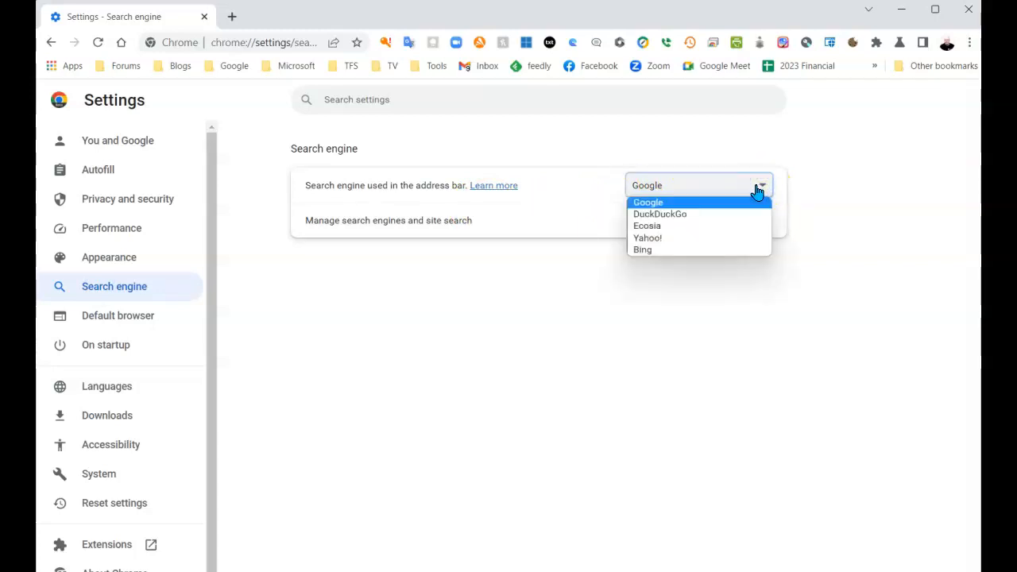
{"action": "left_click", "coordinate": [642, 250]}
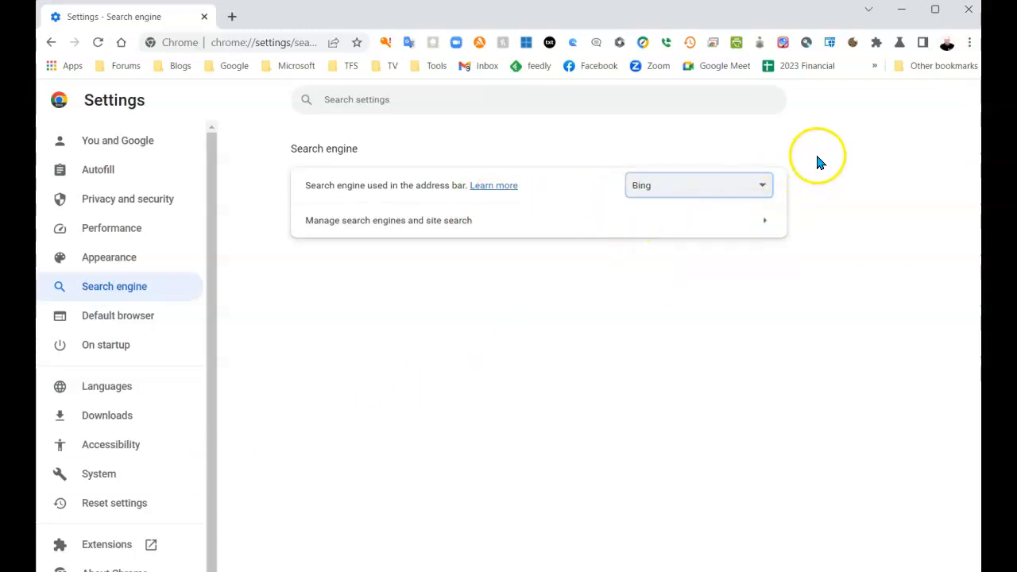
{"action": "left_click", "coordinate": [761, 184]}
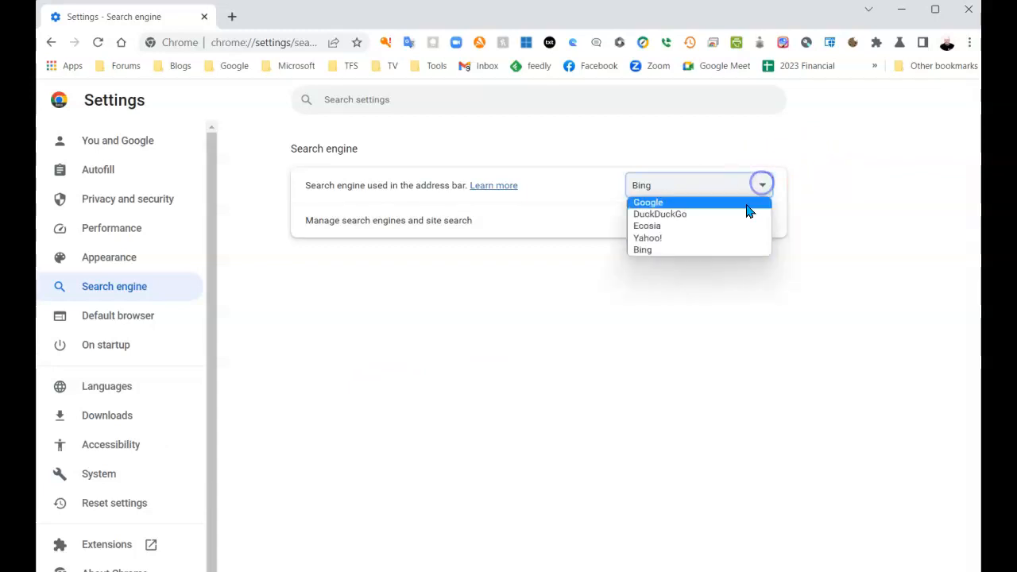
{"action": "left_click", "coordinate": [648, 202]}
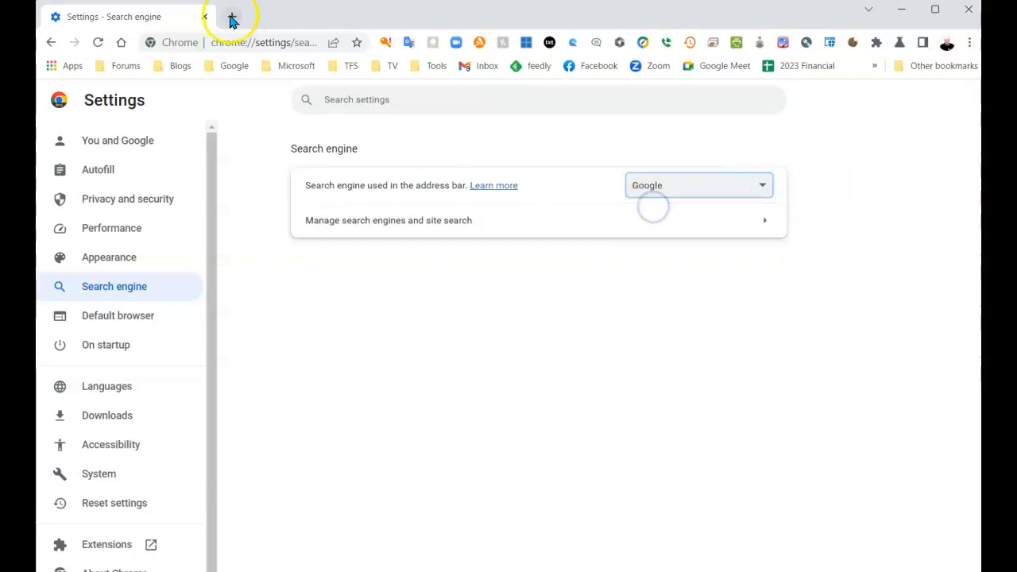
{"action": "left_click", "coordinate": [228, 17]}
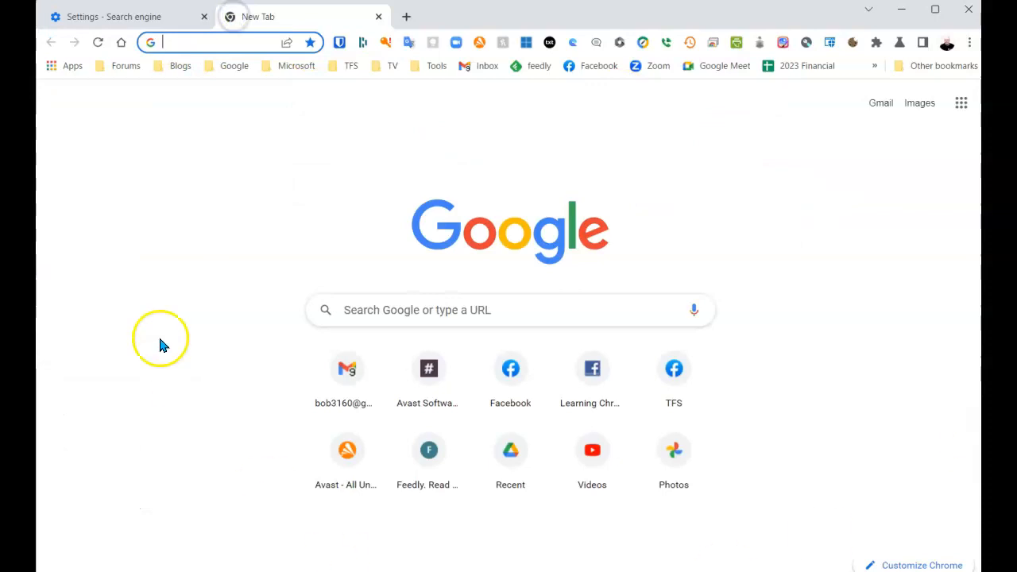
{"action": "mouse_move", "coordinate": [269, 494]}
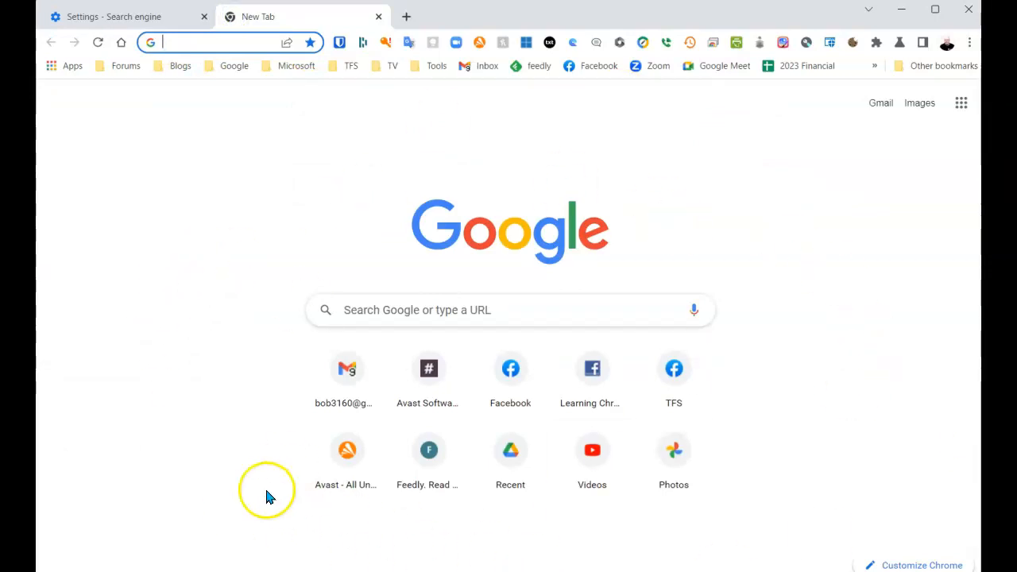
{"action": "mouse_move", "coordinate": [275, 500]}
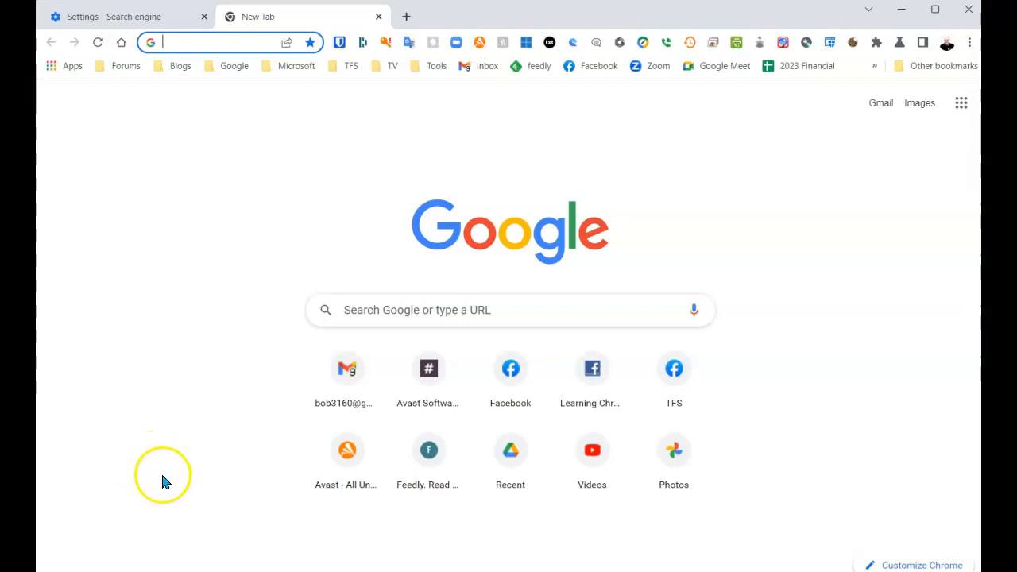
{"action": "mouse_move", "coordinate": [599, 546]}
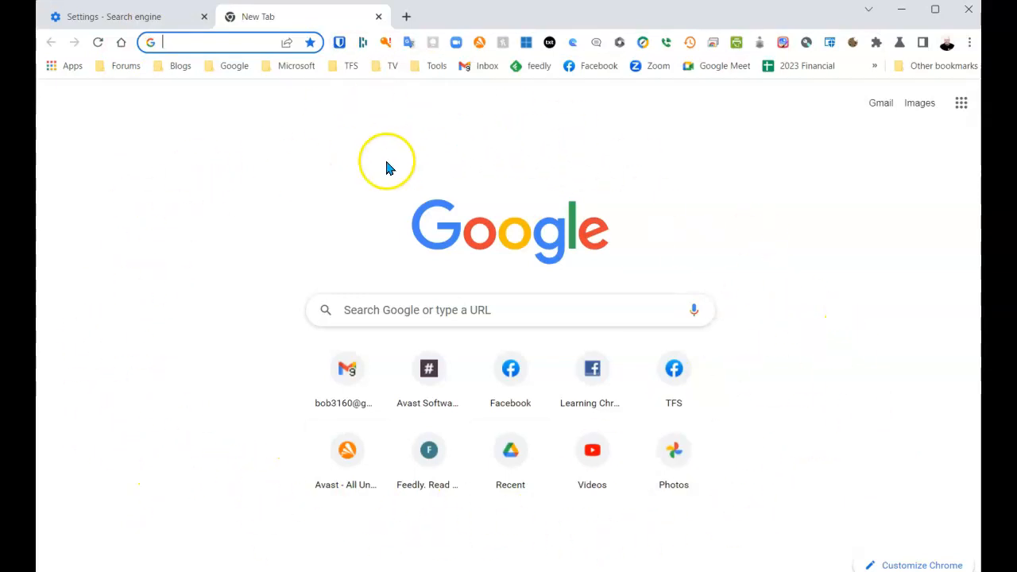
{"action": "mouse_move", "coordinate": [971, 42]}
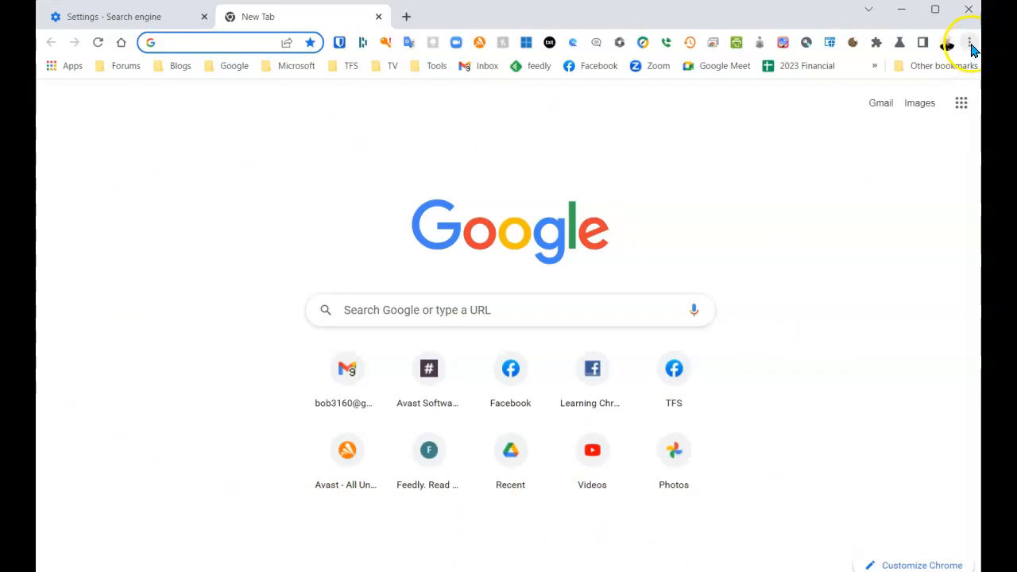
Choose Bing in Chrome's Search engine dropdown
{"action": "left_click", "coordinate": [766, 185]}
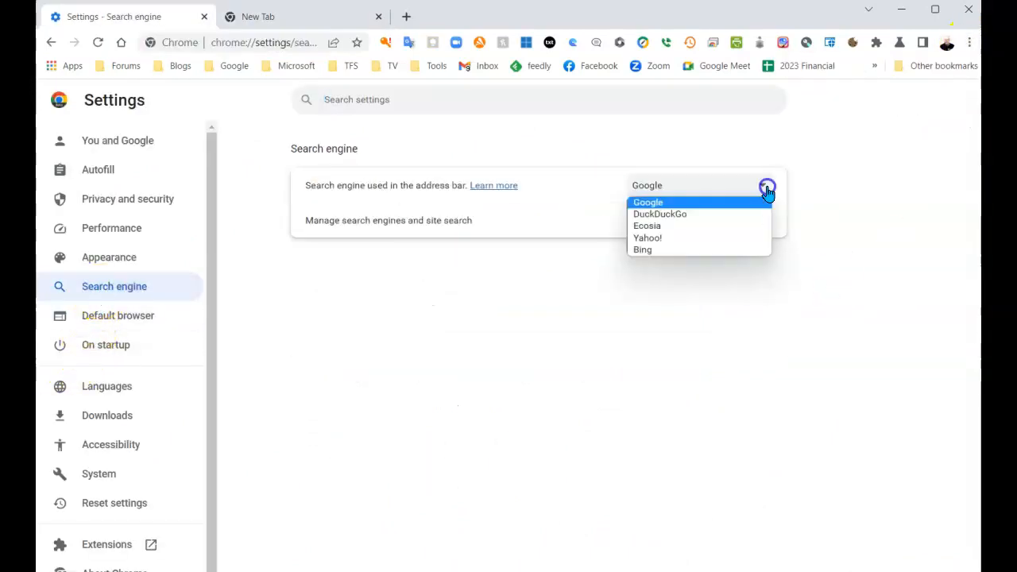
{"action": "left_click", "coordinate": [642, 249]}
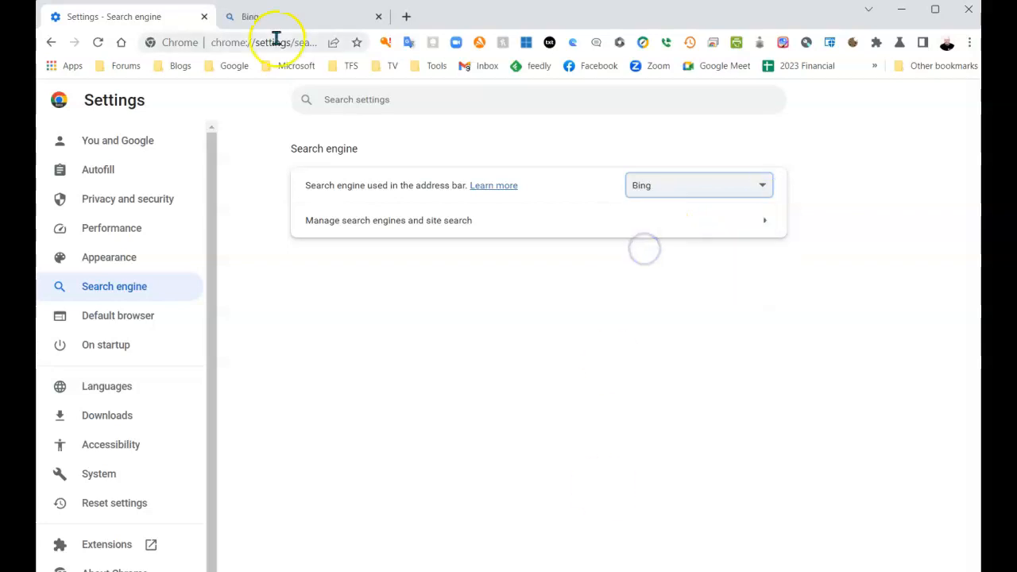
{"action": "mouse_move", "coordinate": [406, 16]}
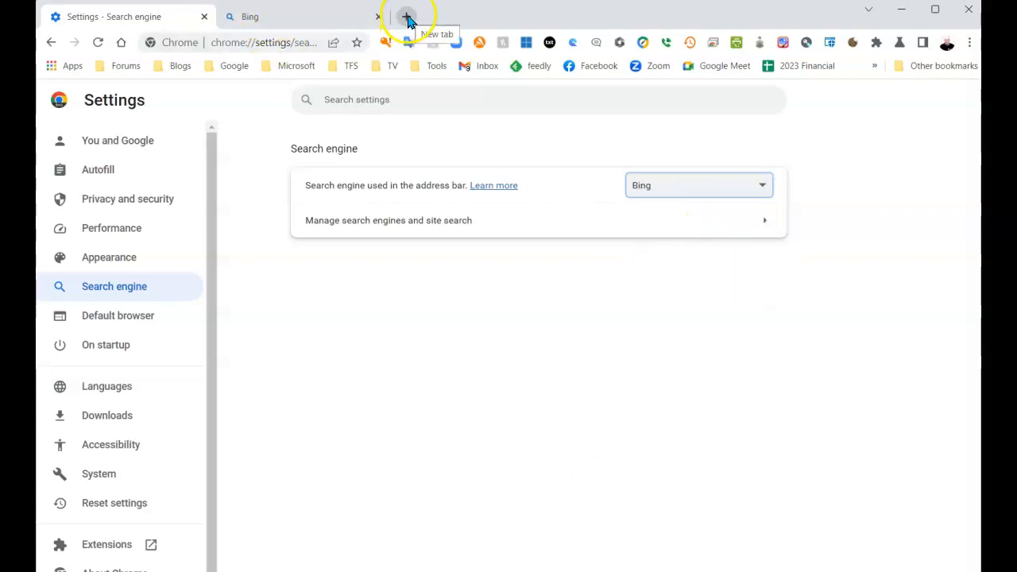
Open a new Bing homepage tab, then view Edge's Bing chat answer on what's new
{"action": "left_click", "coordinate": [403, 16]}
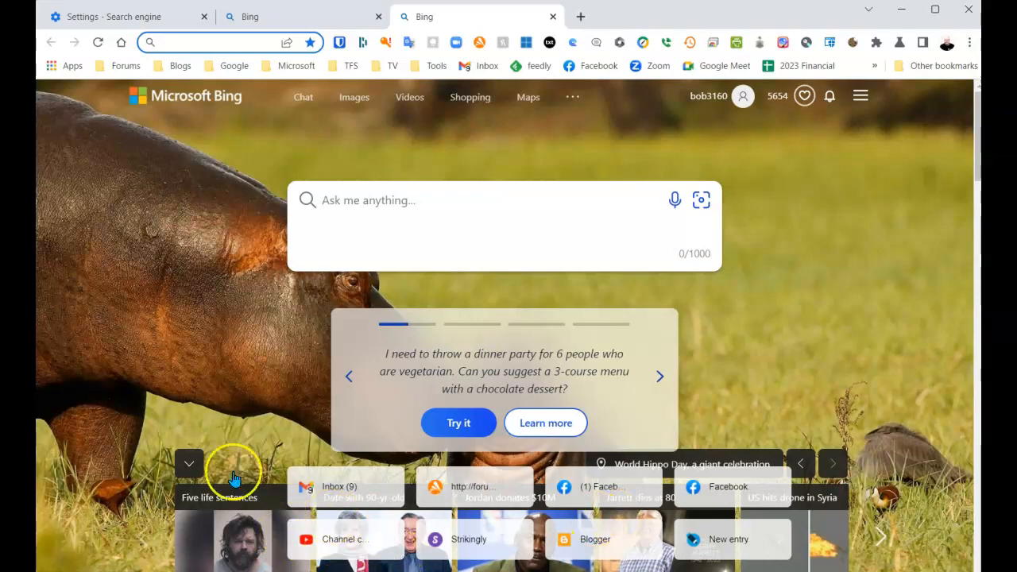
{"action": "mouse_move", "coordinate": [324, 518]}
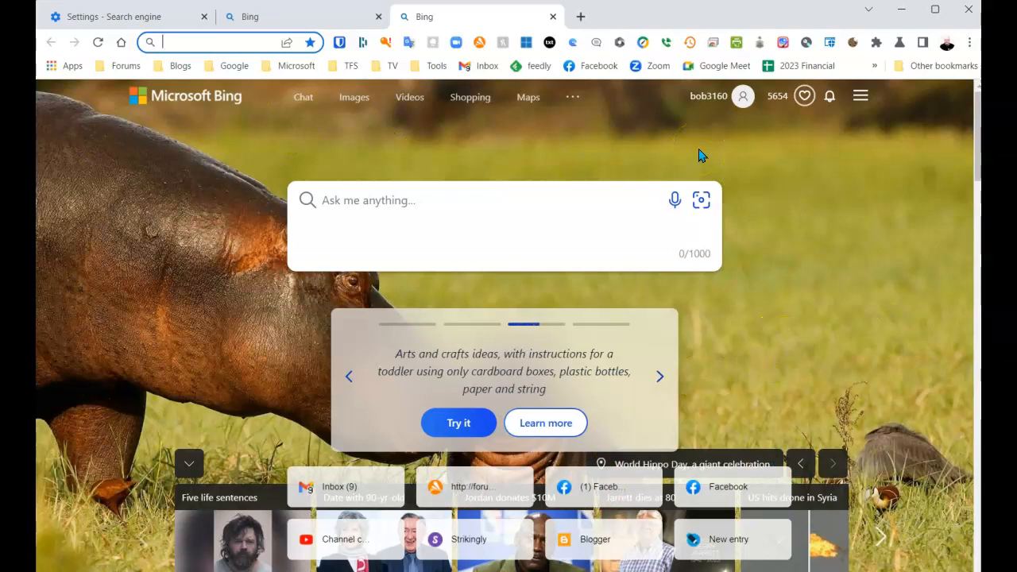
{"action": "mouse_move", "coordinate": [715, 130]}
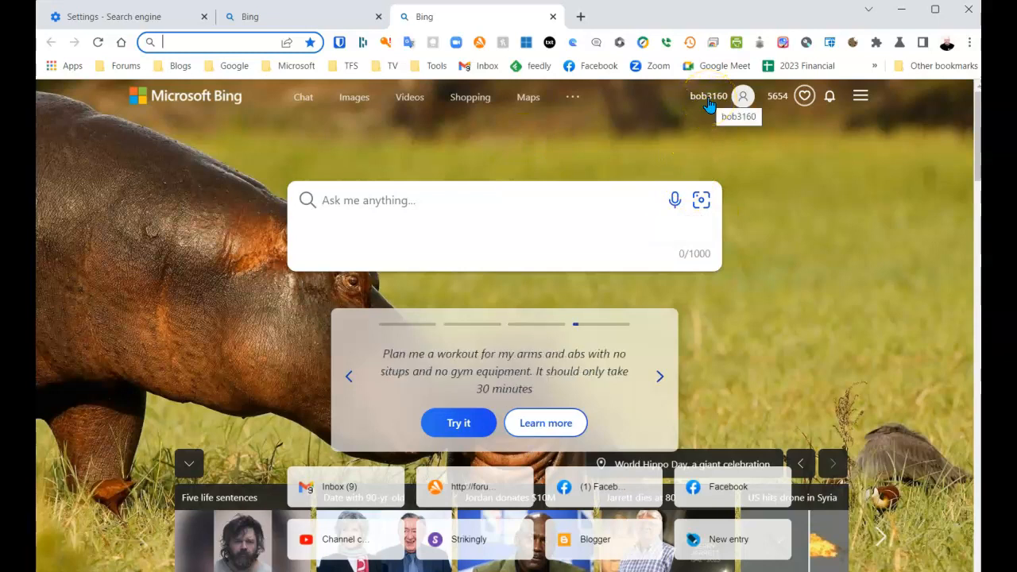
{"action": "mouse_move", "coordinate": [775, 95]}
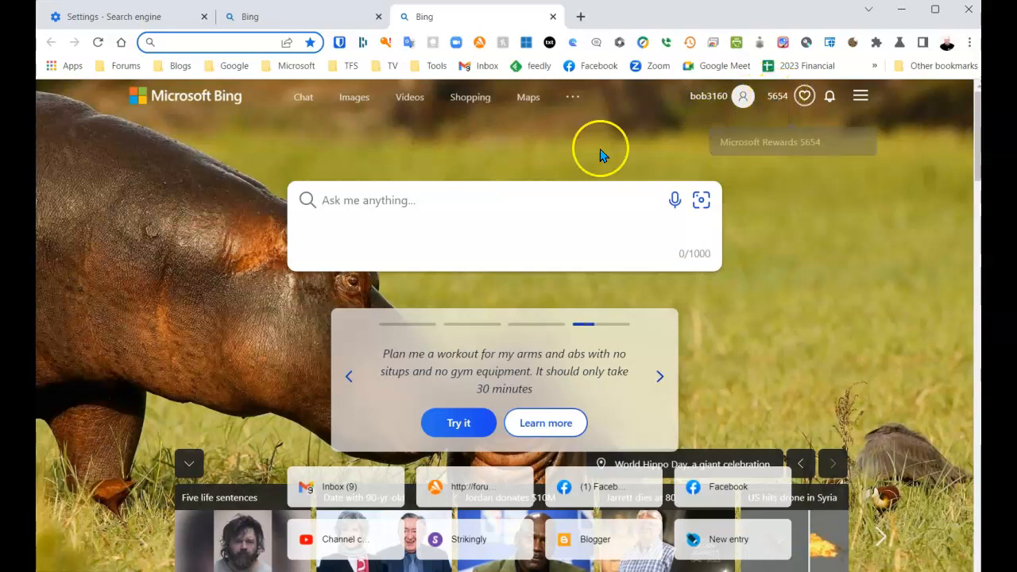
{"action": "left_click", "coordinate": [307, 200]}
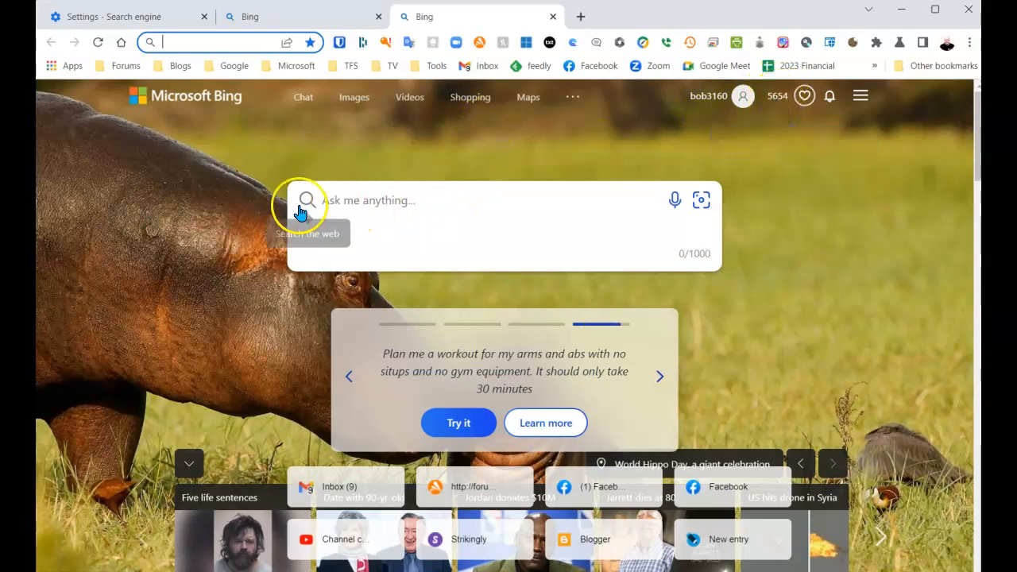
{"action": "mouse_move", "coordinate": [473, 215]}
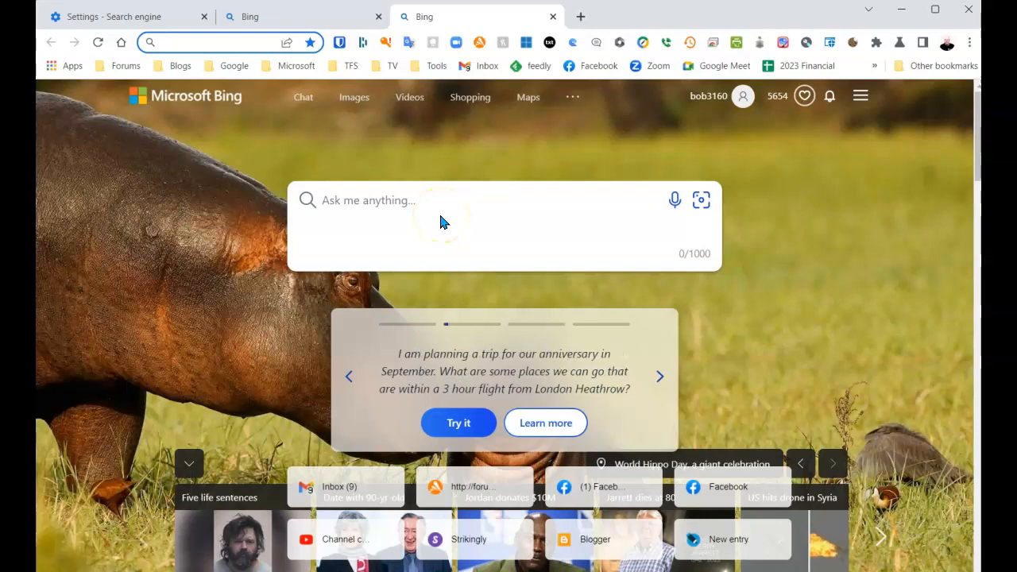
{"action": "left_click", "coordinate": [223, 42]}
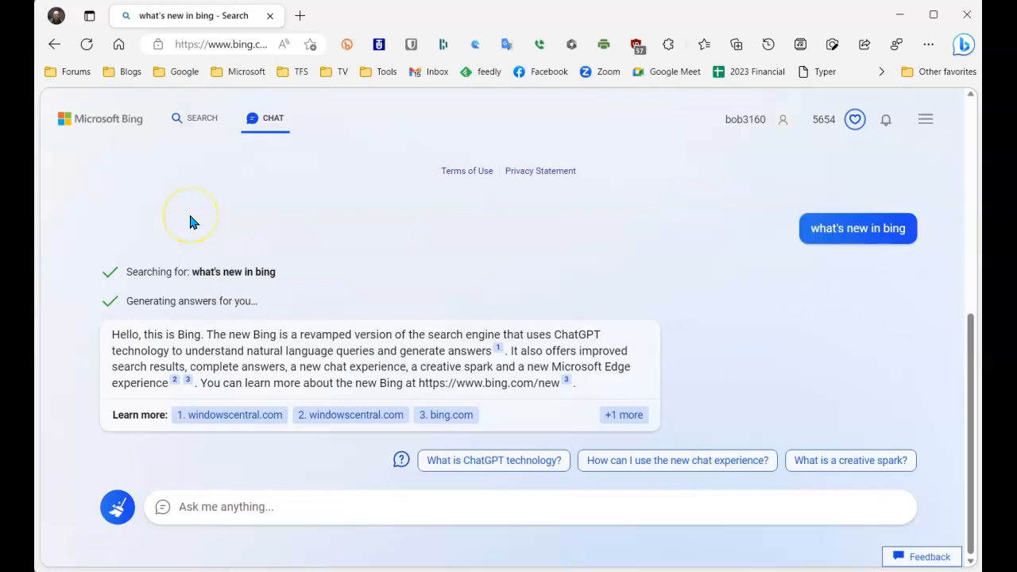
{"action": "mouse_move", "coordinate": [371, 304]}
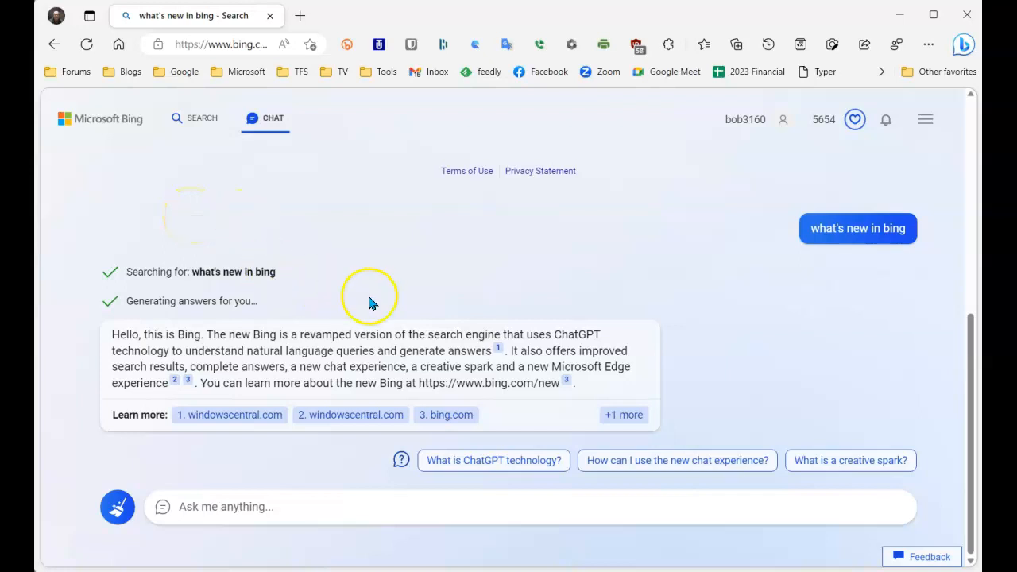
{"action": "mouse_move", "coordinate": [675, 271]}
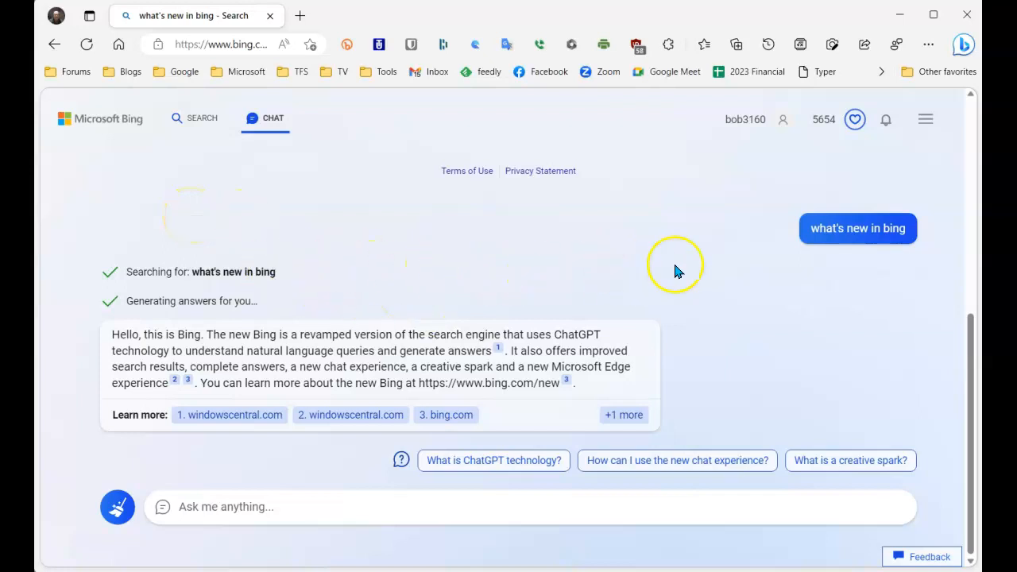